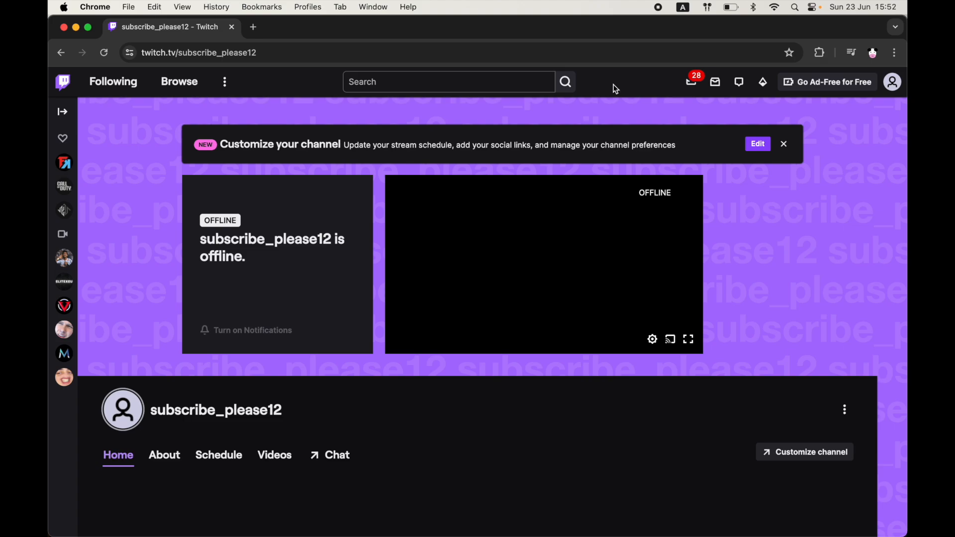
mouse_move(749, 103)
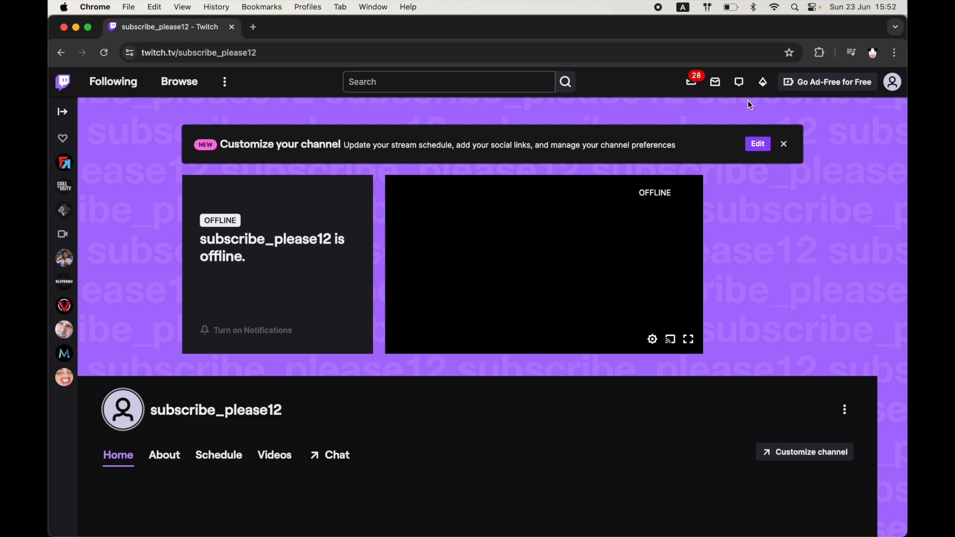
mouse_move(892, 83)
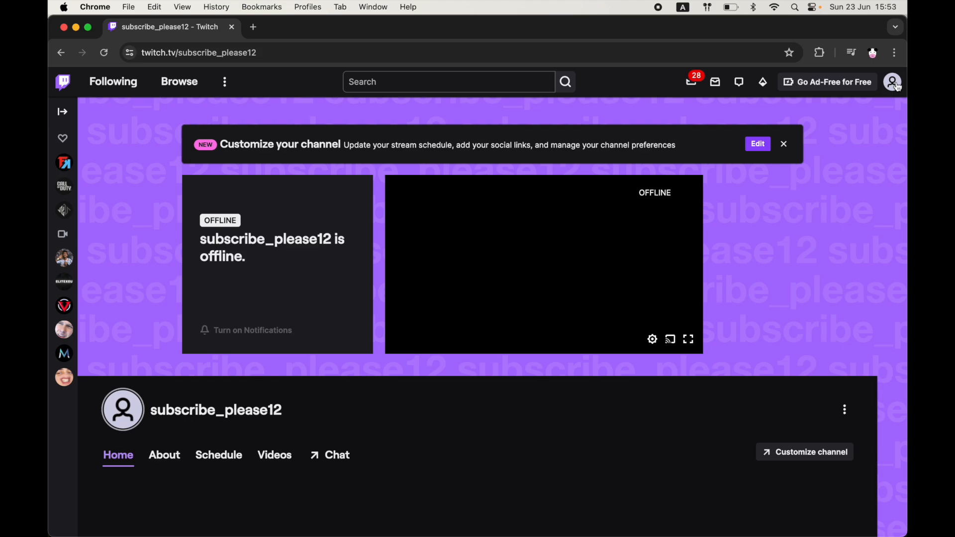
Step: Open the Creator Dashboard from the profile avatar menu
click(892, 82)
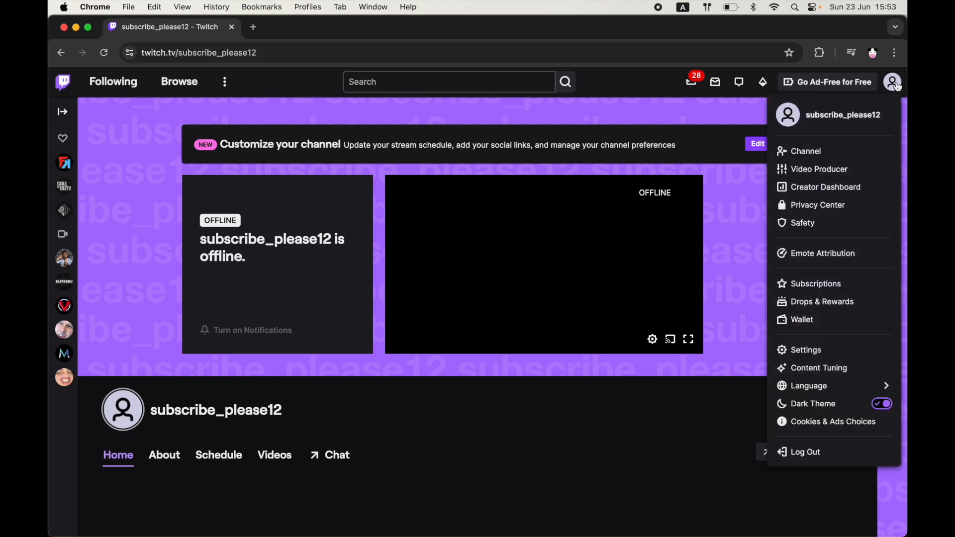
mouse_move(805, 151)
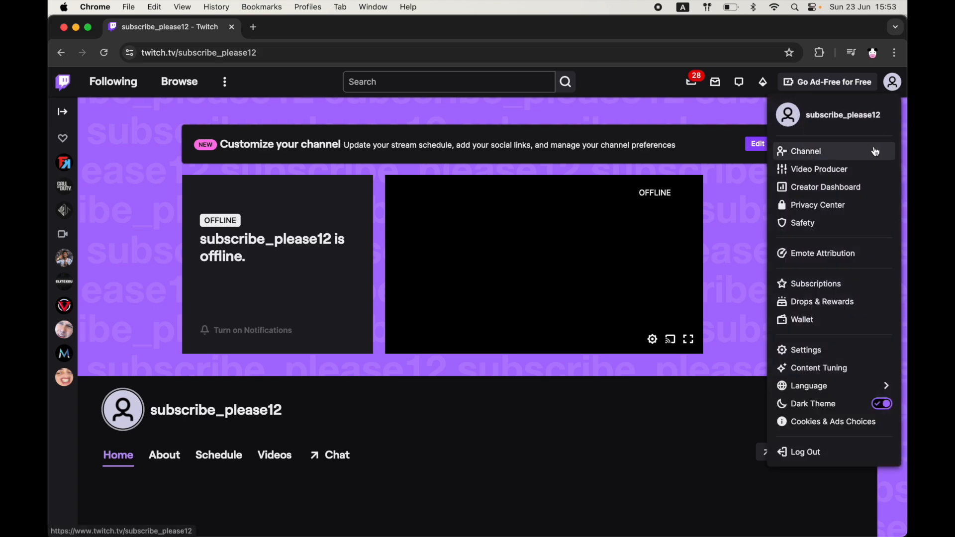
mouse_move(825, 187)
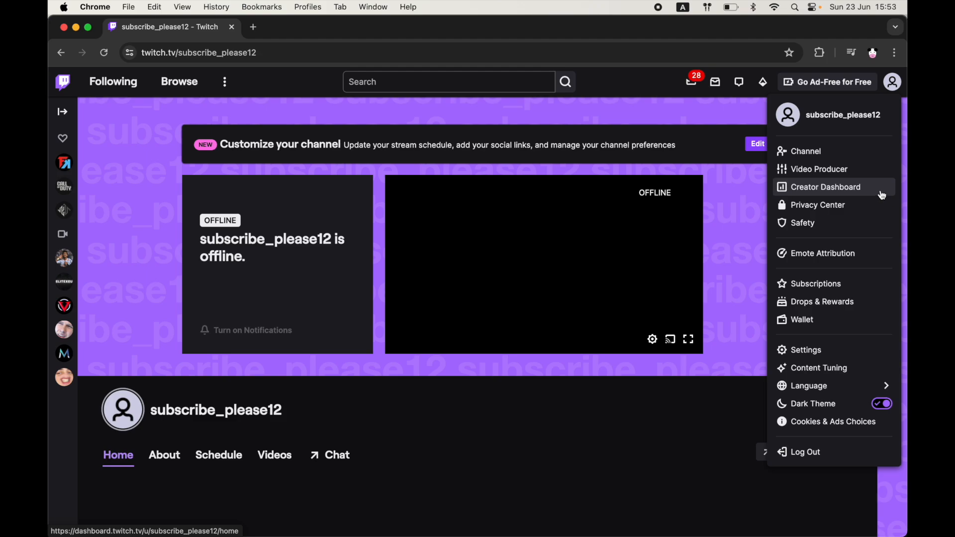
click(825, 187)
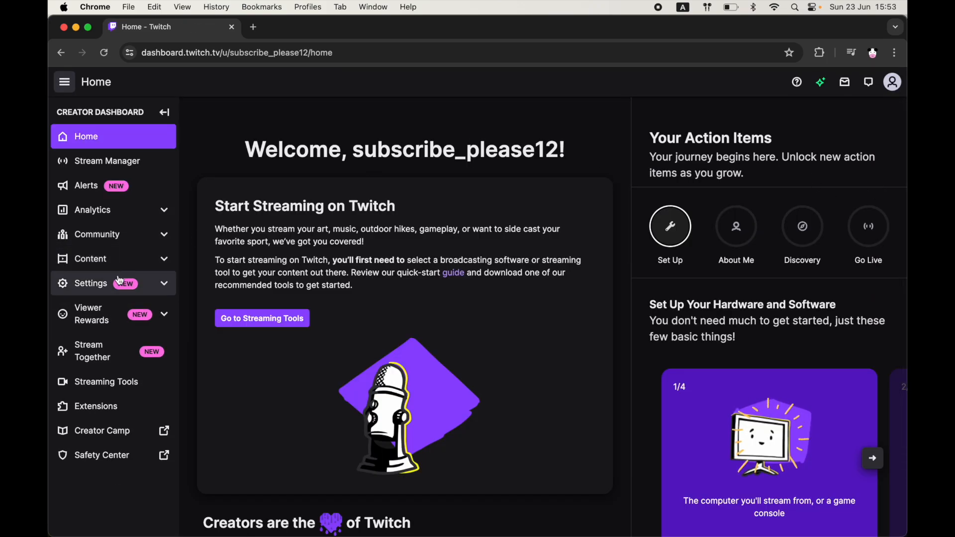
Step: Open Settings > Stream and scroll to the VOD Settings
click(90, 283)
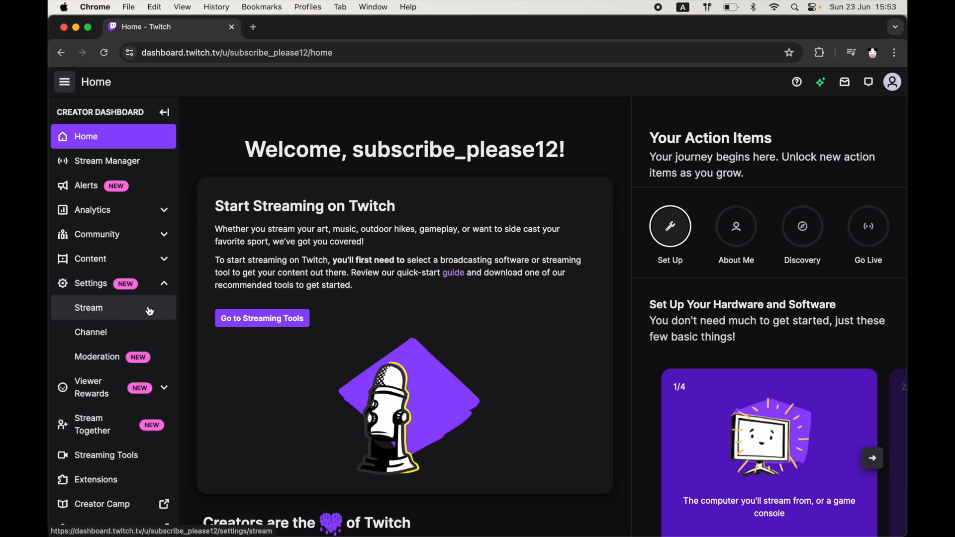
click(89, 308)
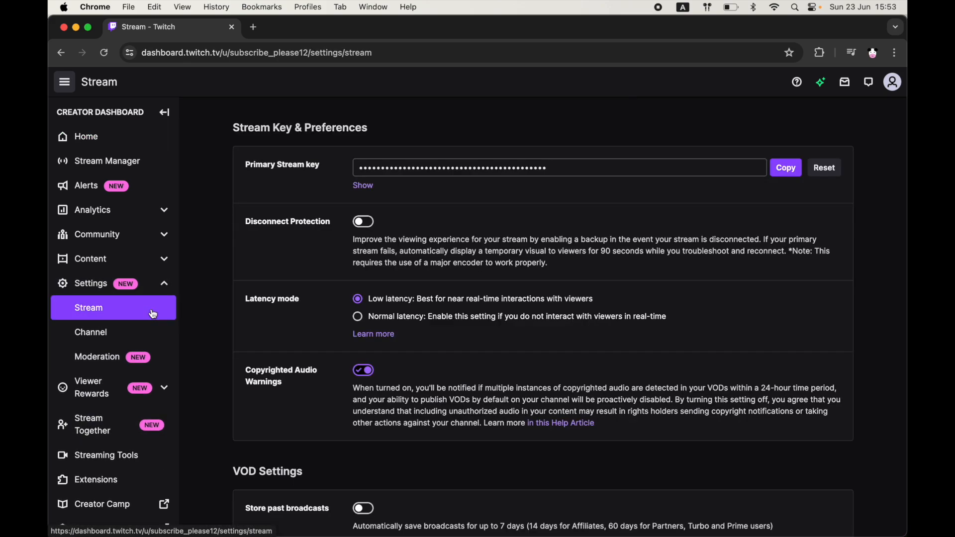
mouse_move(298, 274)
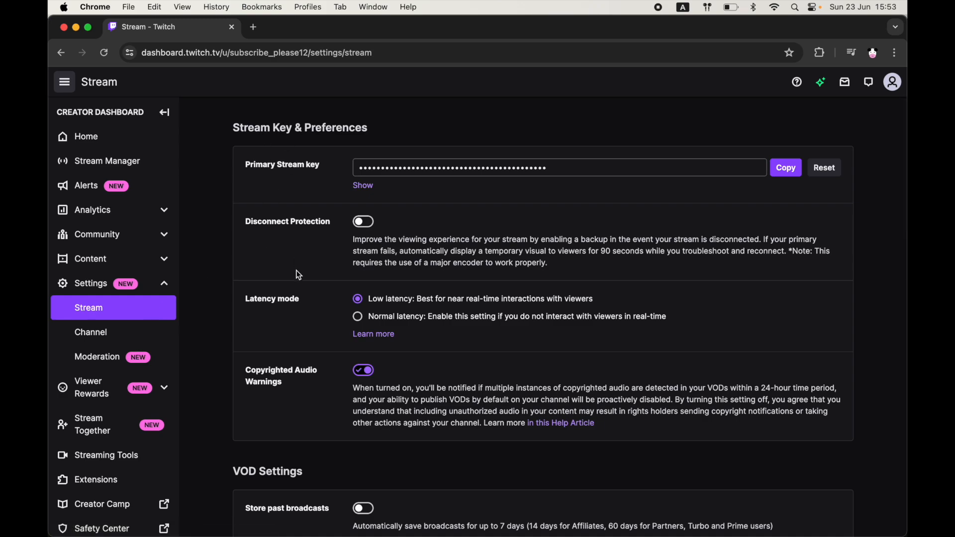
scroll(down, 3)
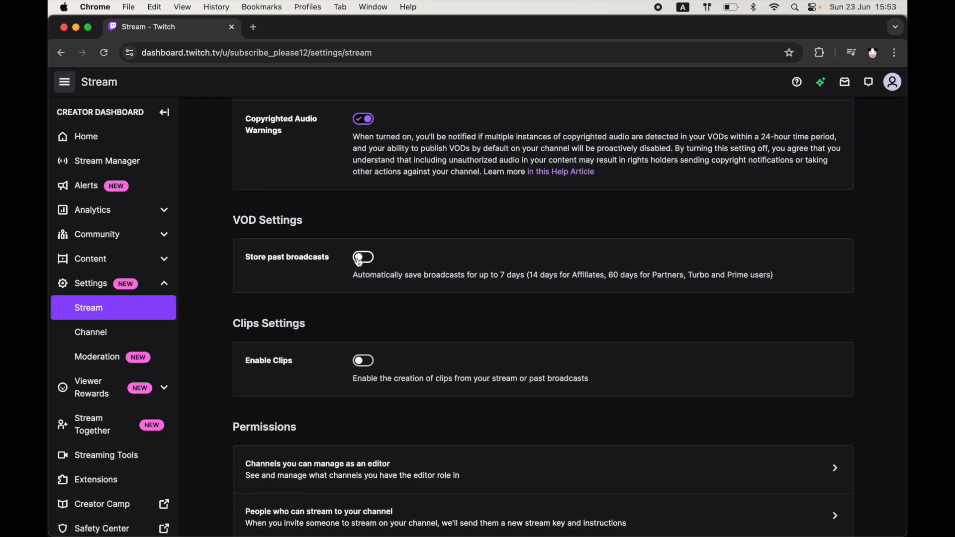
Step: Turn on Store past broadcasts, keep Always Publish VODs on, and confirm Enable Clips
click(363, 257)
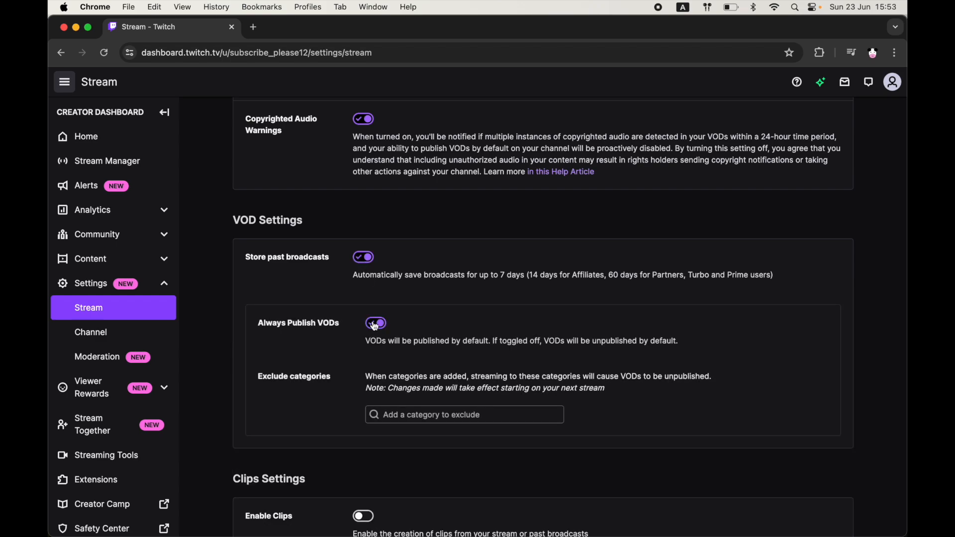
click(374, 323)
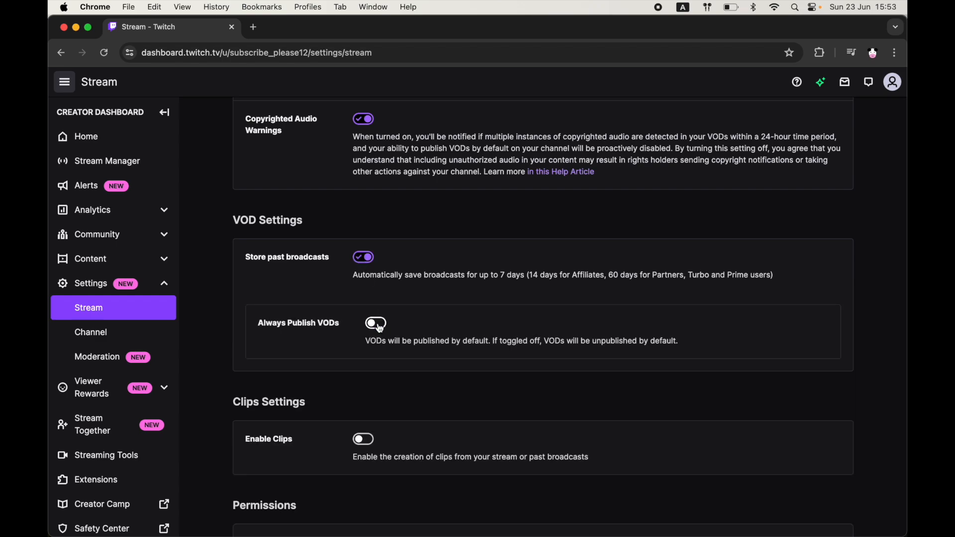
click(375, 322)
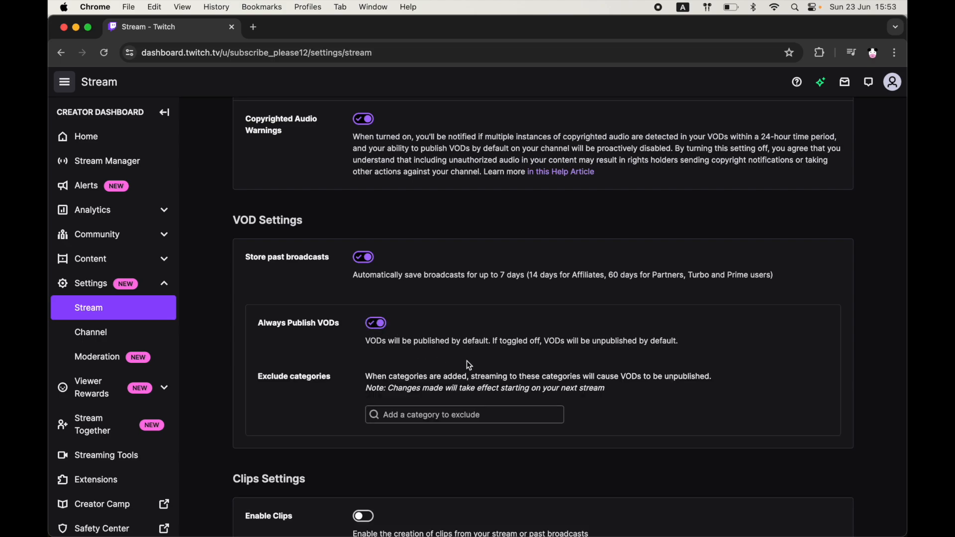
click(464, 414)
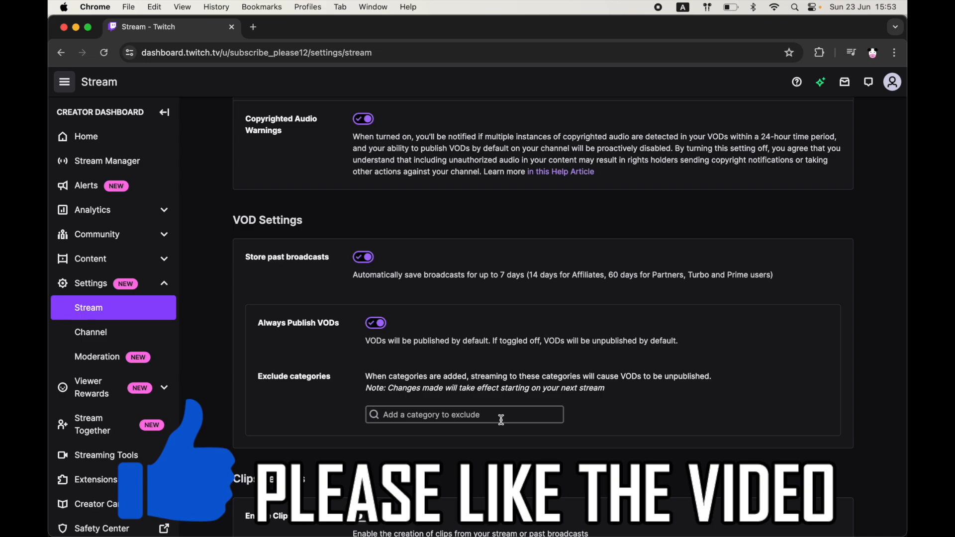
scroll(down, 3)
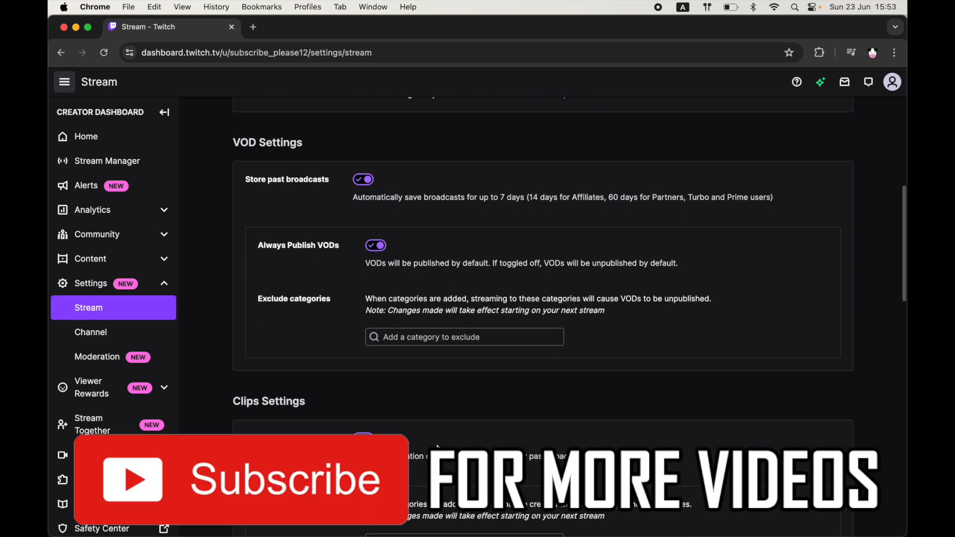
scroll(down, 3)
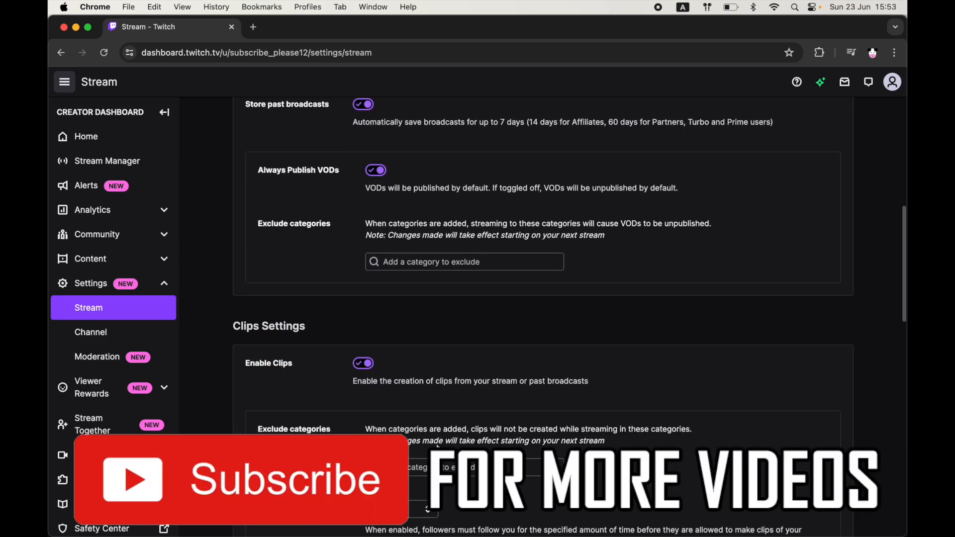